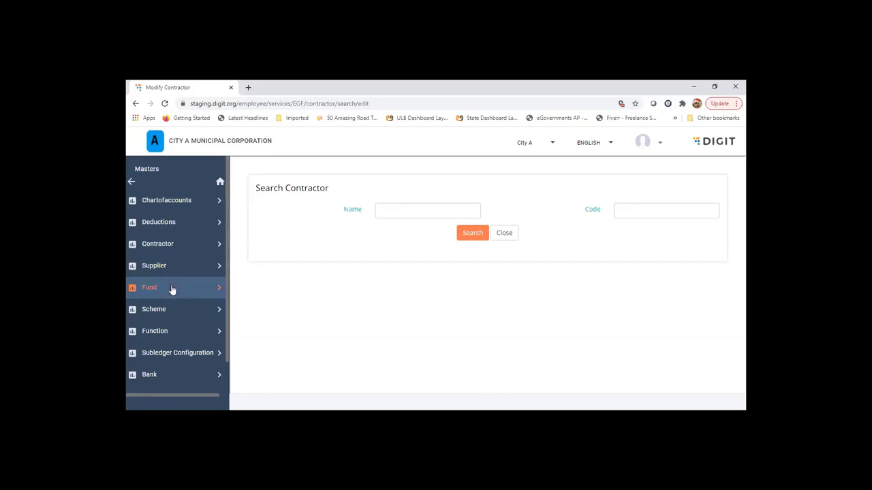
Step: List all four funds via Masters > Fund > Modify Fund search with empty criteria
left_click(161, 287)
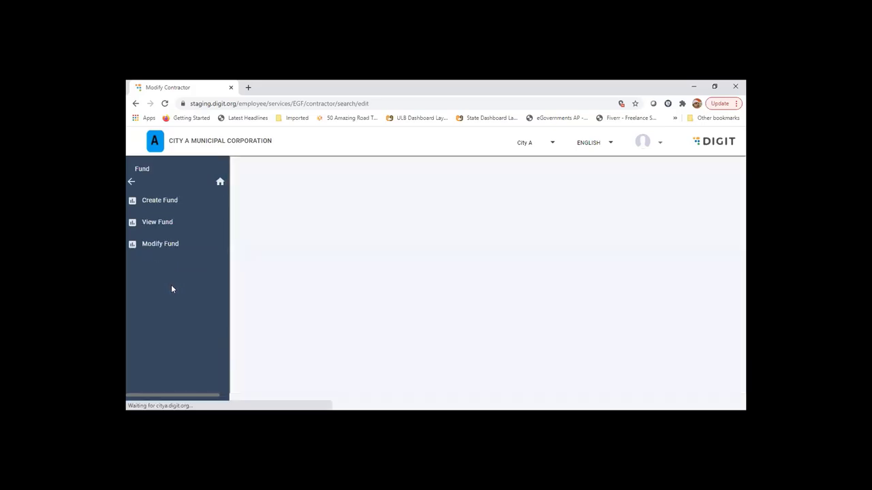
left_click(161, 242)
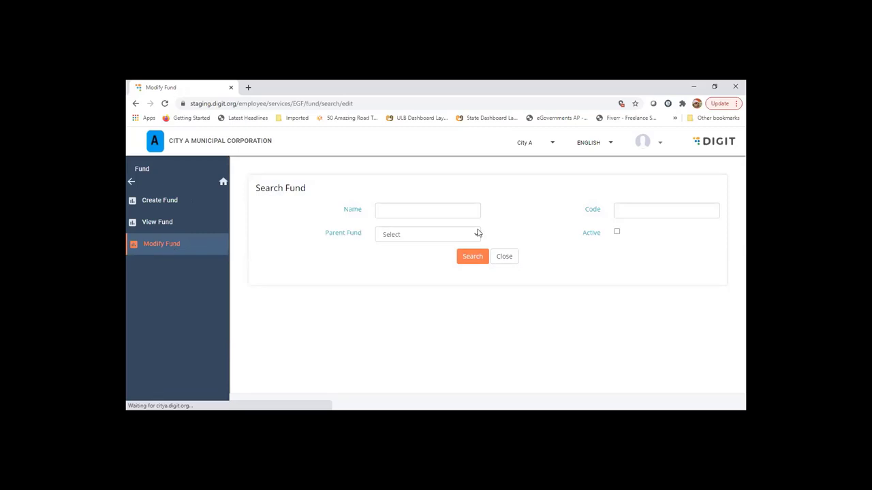
mouse_move(407, 297)
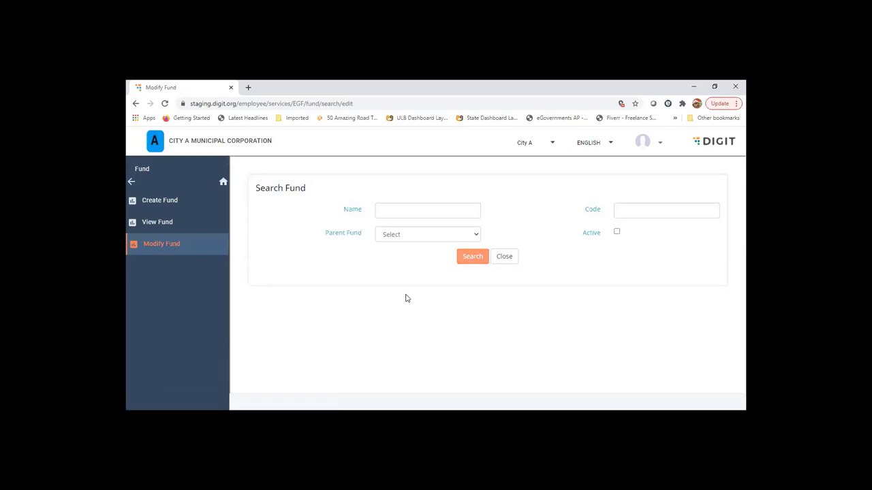
left_click(473, 256)
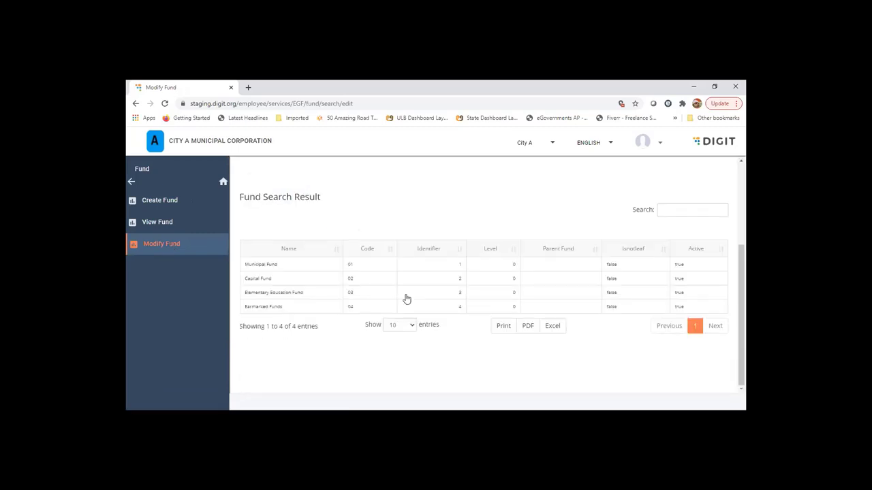
mouse_move(321, 327)
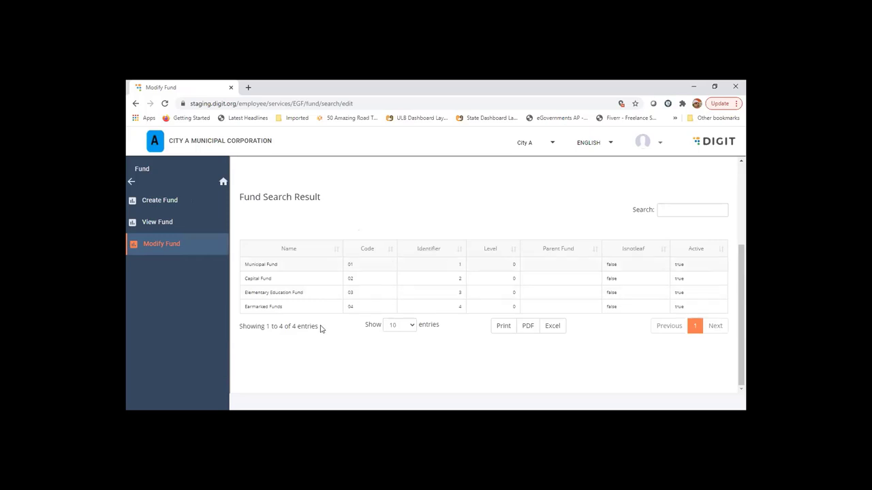